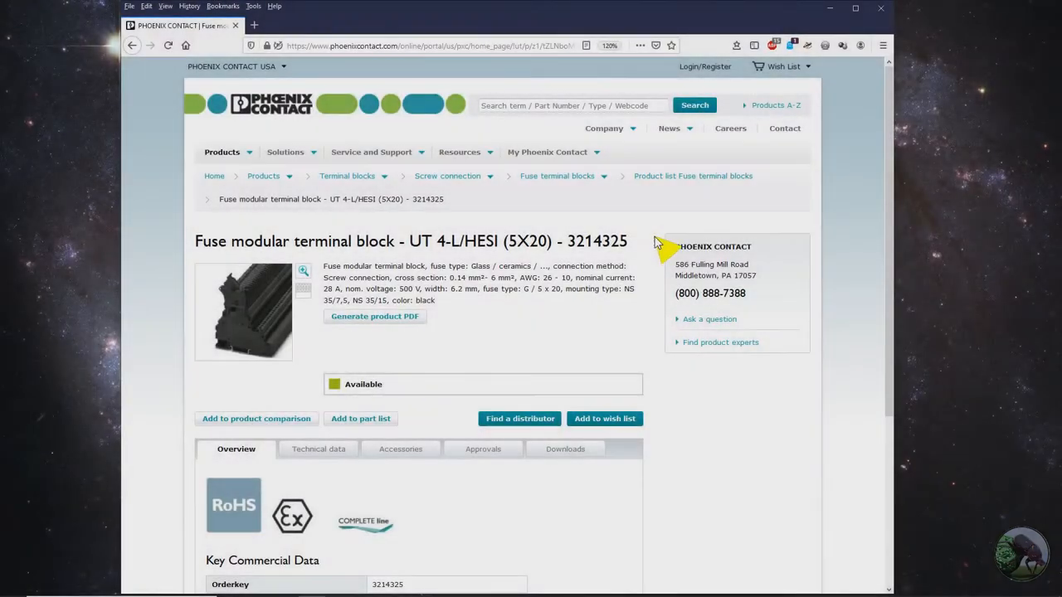
- Select part number 3214325 and open the UT 4-L/HESI (5X20) product image gallery
double_click(597, 240)
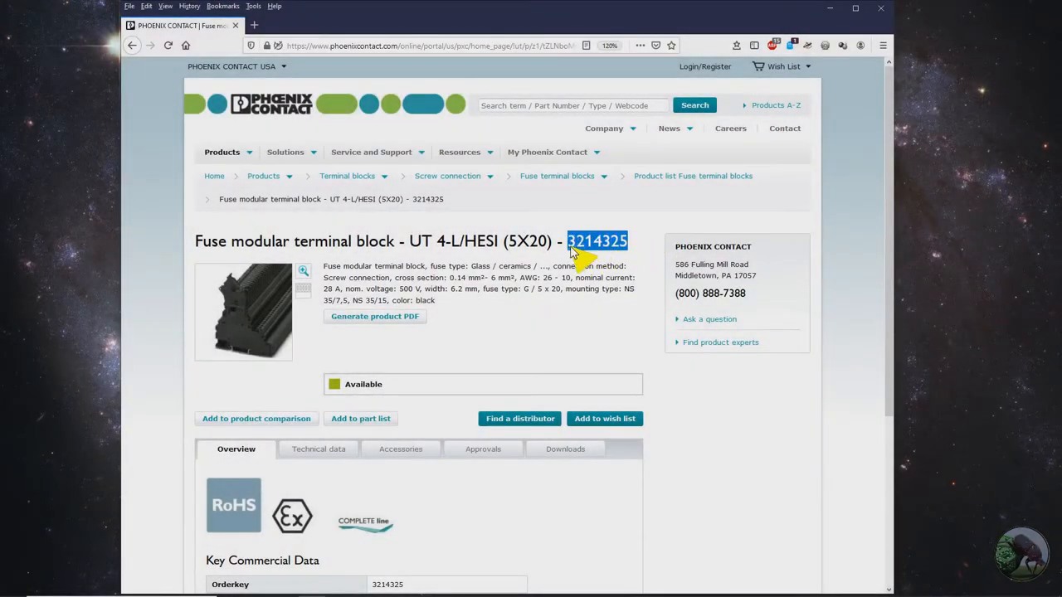
mouse_move(610, 269)
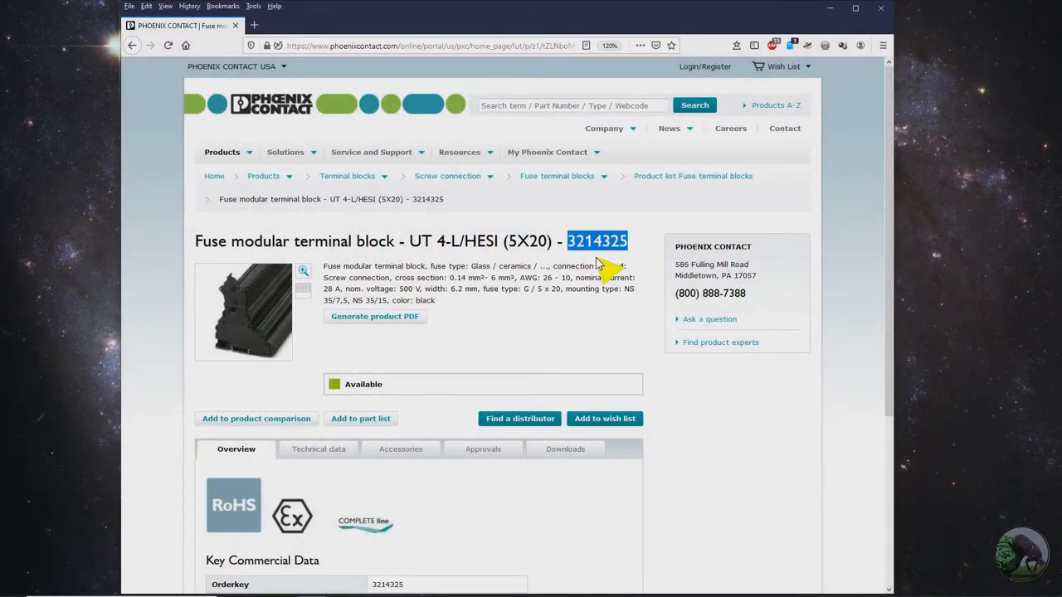
mouse_move(232, 316)
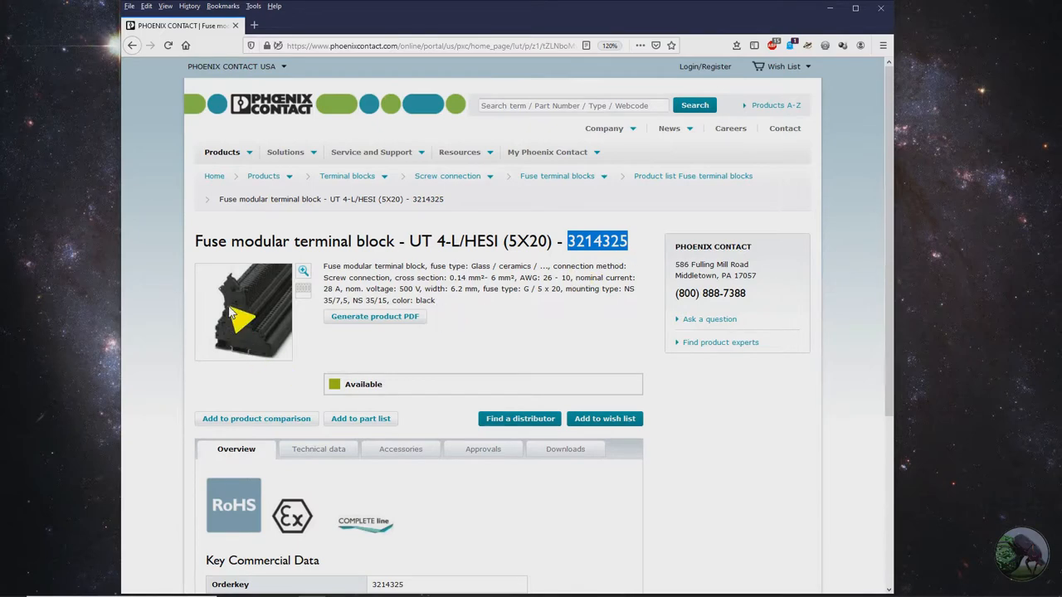
left_click(243, 313)
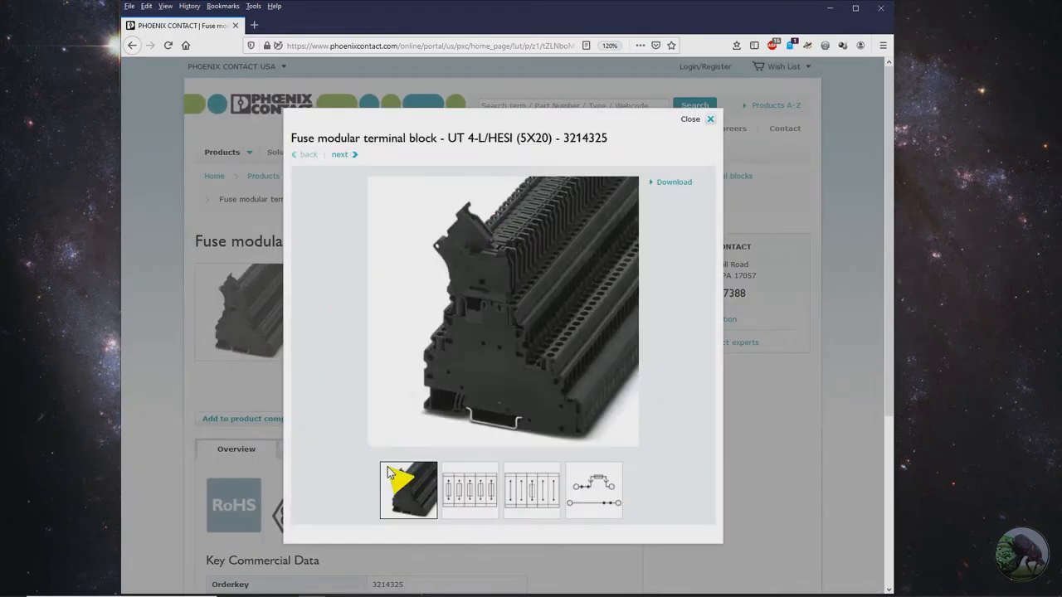
mouse_move(596, 500)
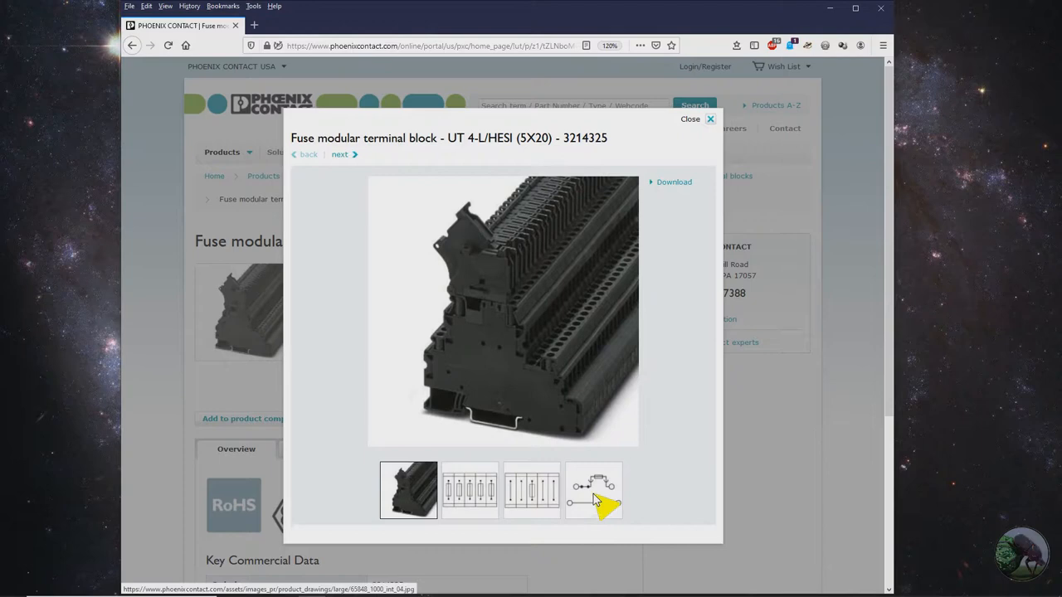
- Show the fourth gallery thumbnail, the fuse terminal block's circuit diagram
left_click(594, 490)
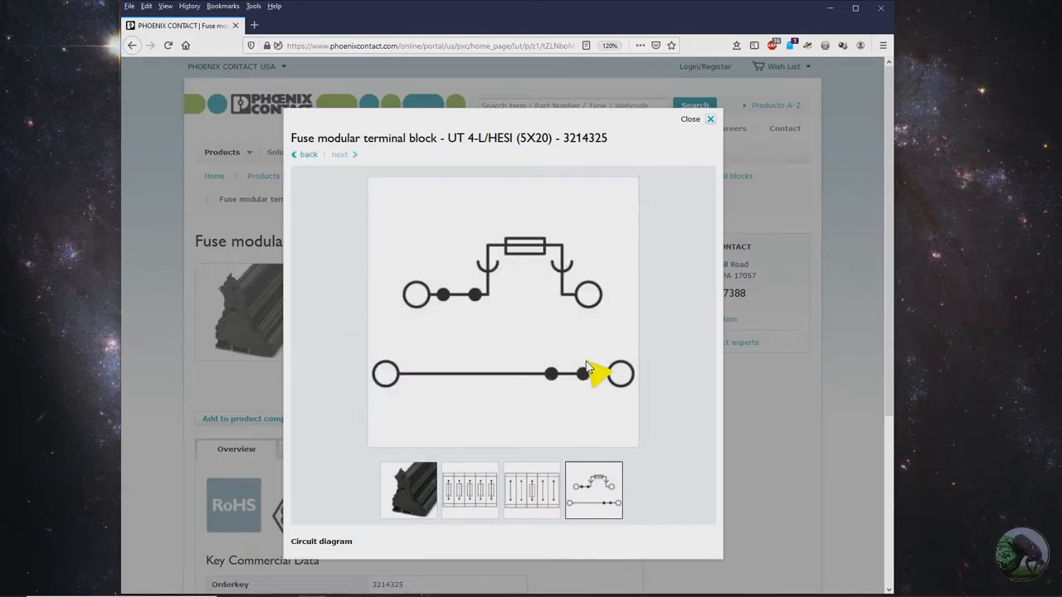
mouse_move(340, 274)
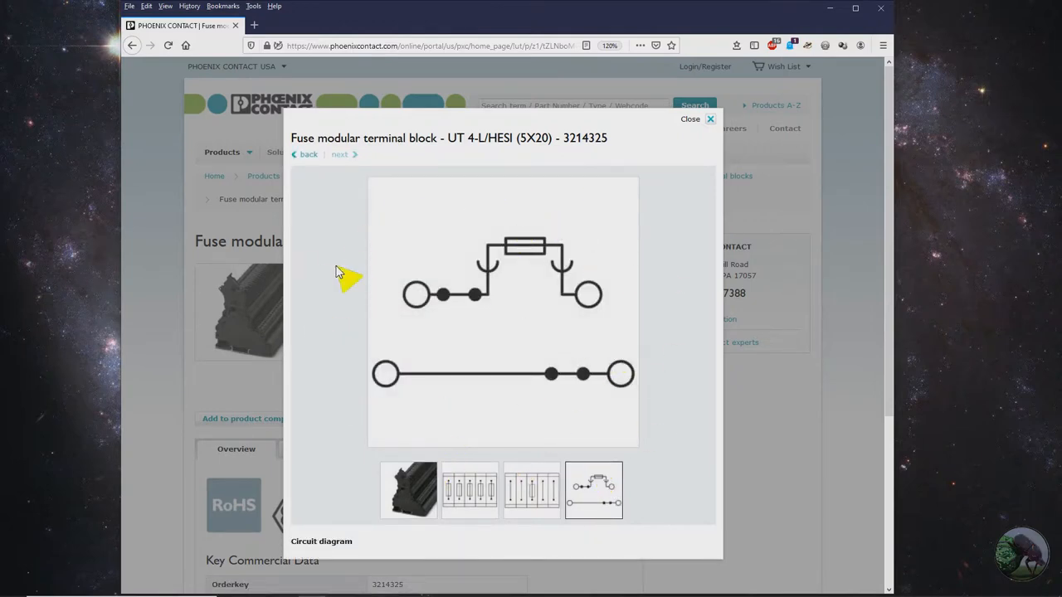
mouse_move(486, 184)
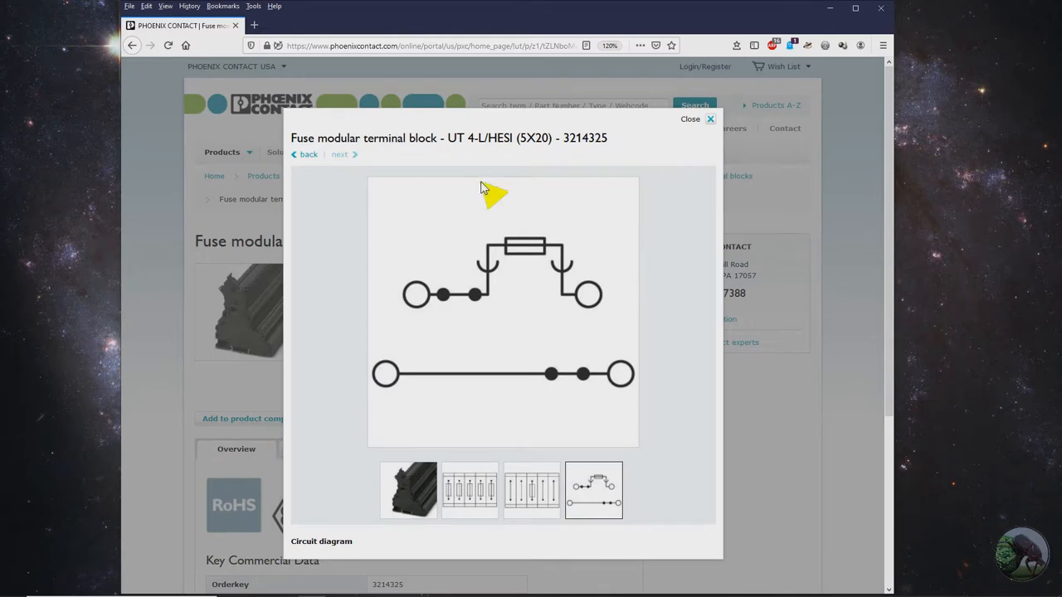
mouse_move(621, 373)
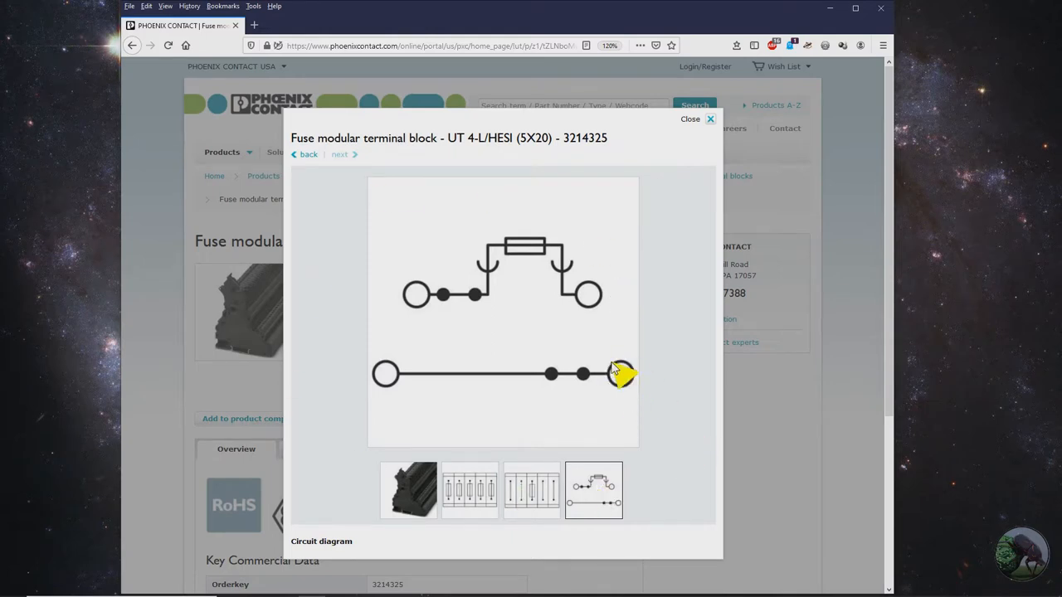
mouse_move(526, 286)
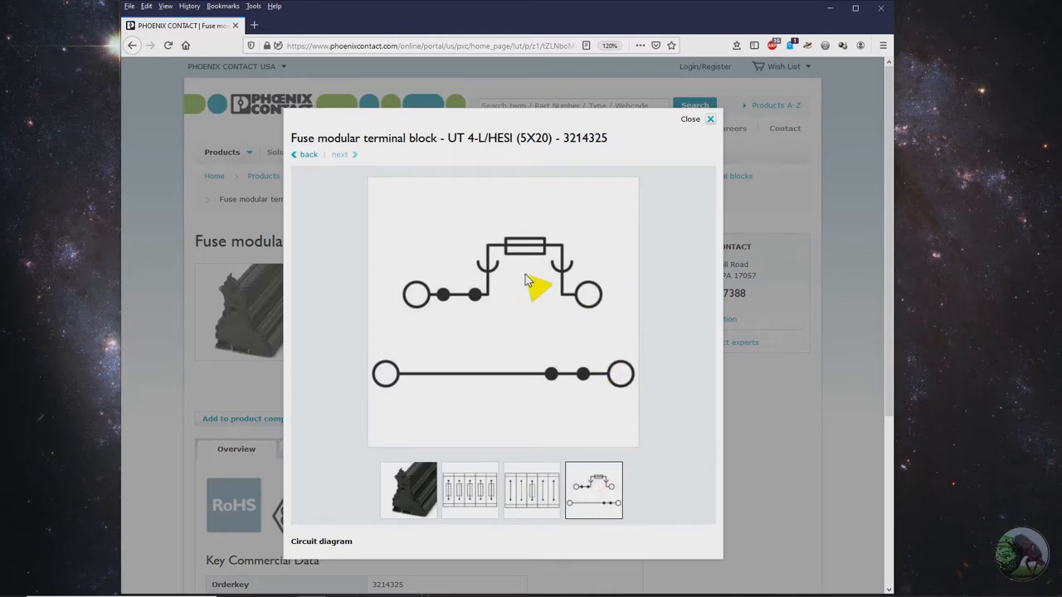
mouse_move(407, 382)
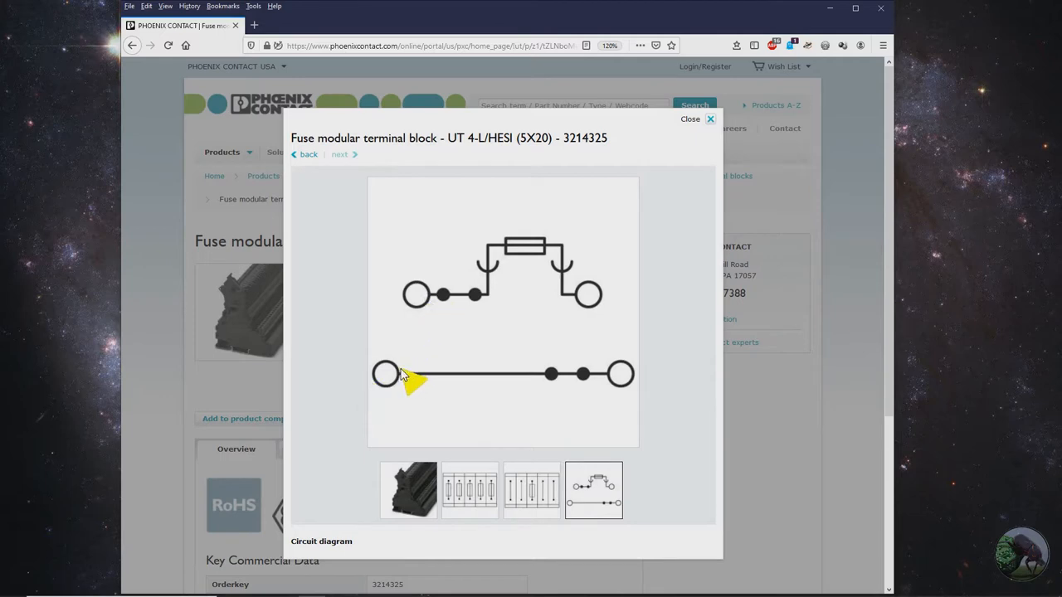
mouse_move(432, 307)
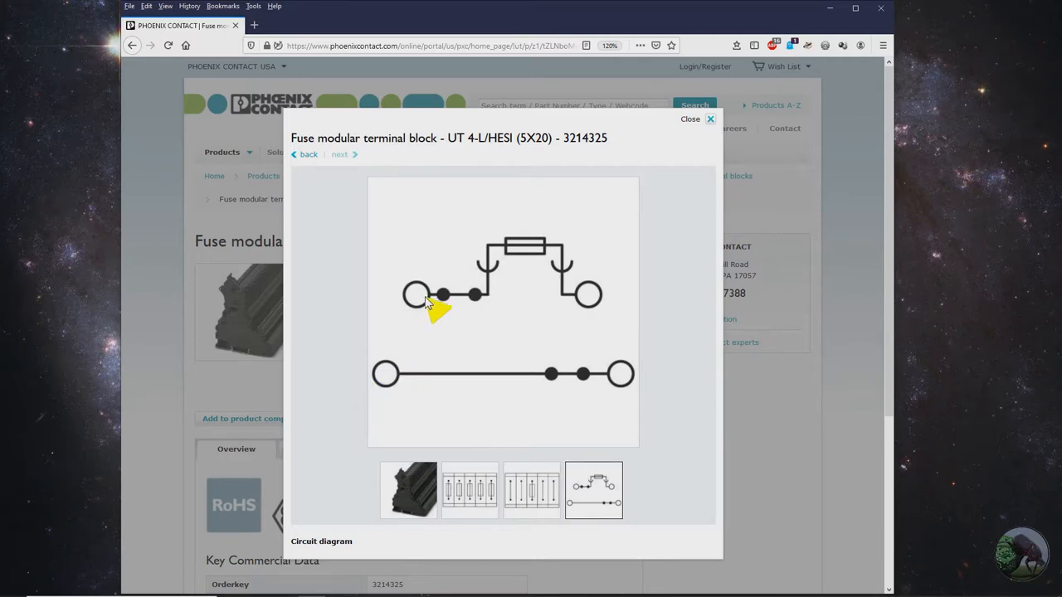
mouse_move(477, 303)
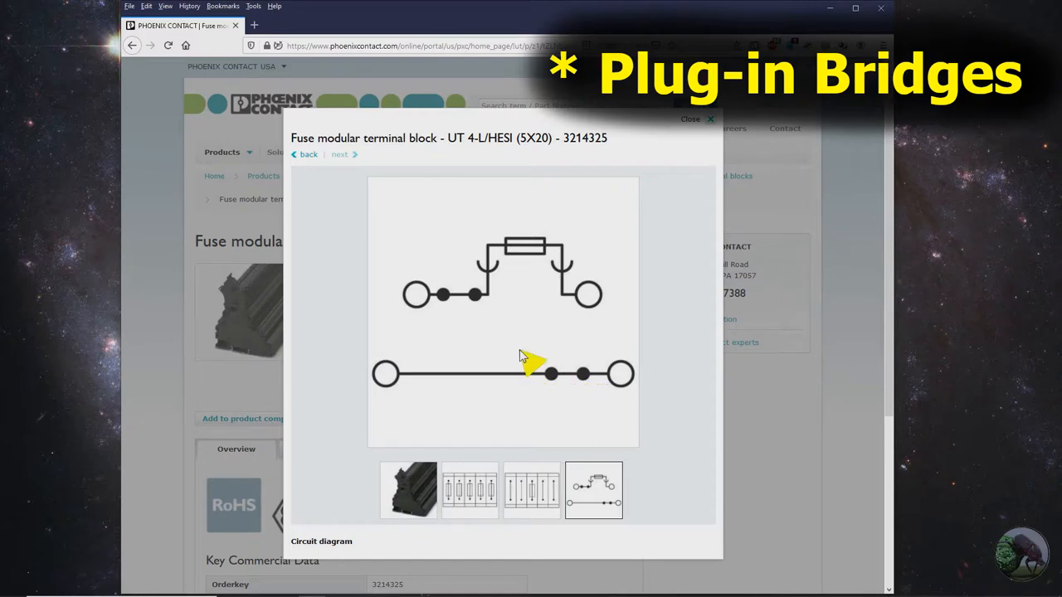
mouse_move(548, 265)
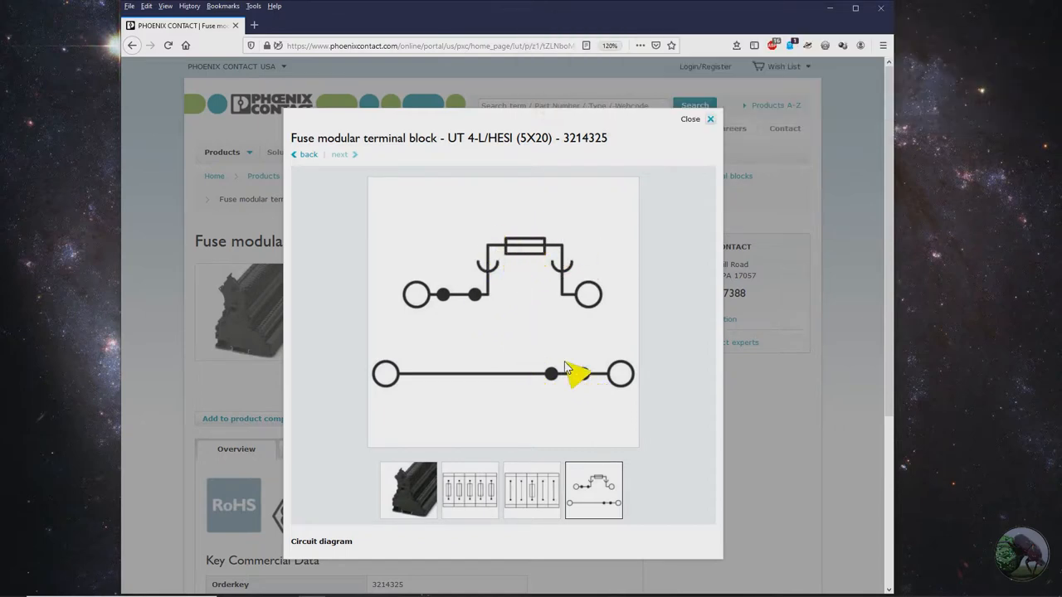
mouse_move(558, 217)
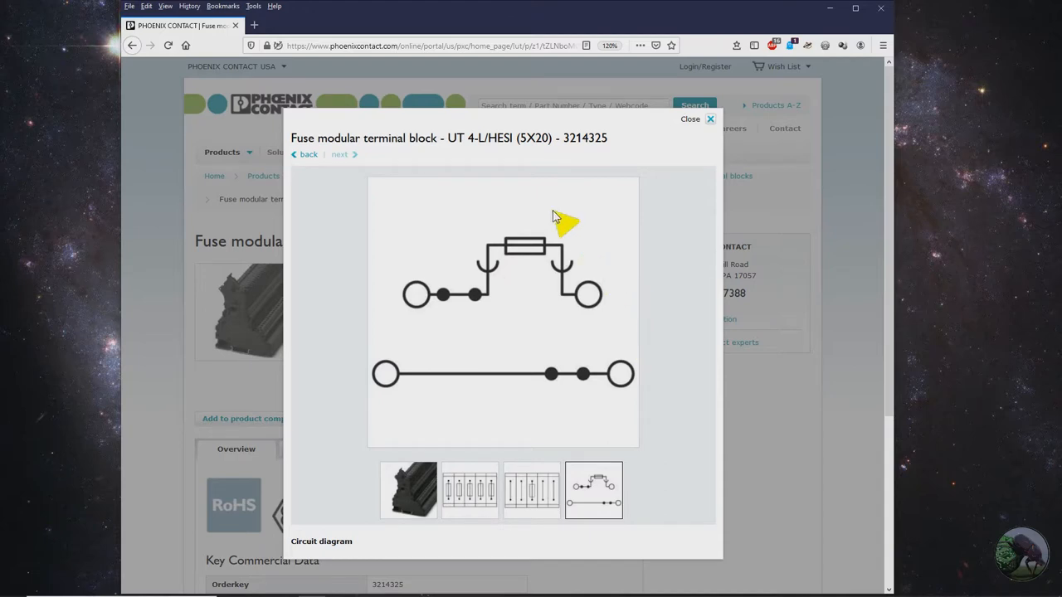
mouse_move(633, 366)
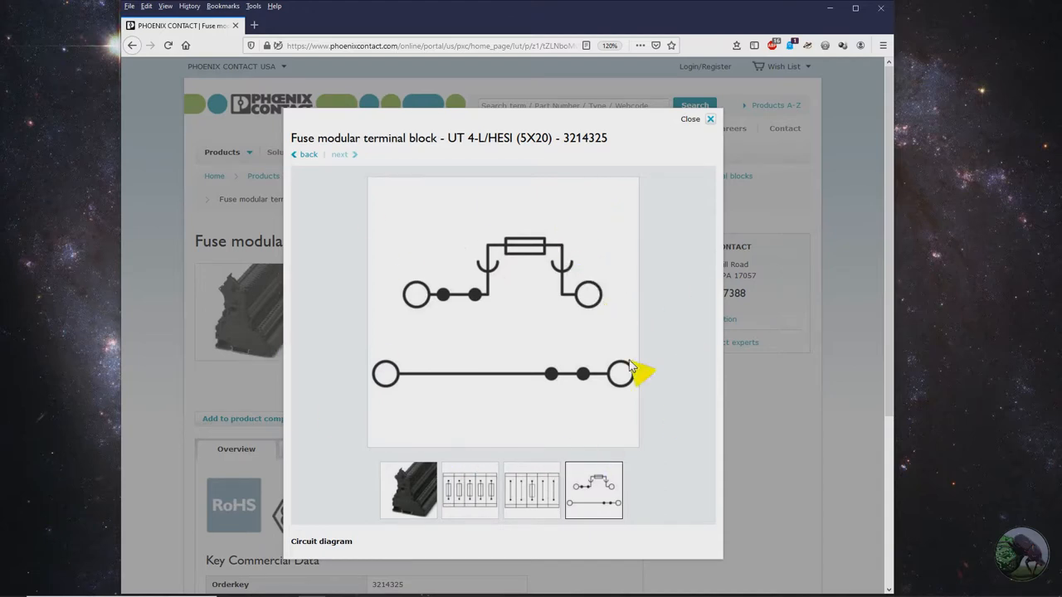
mouse_move(687, 157)
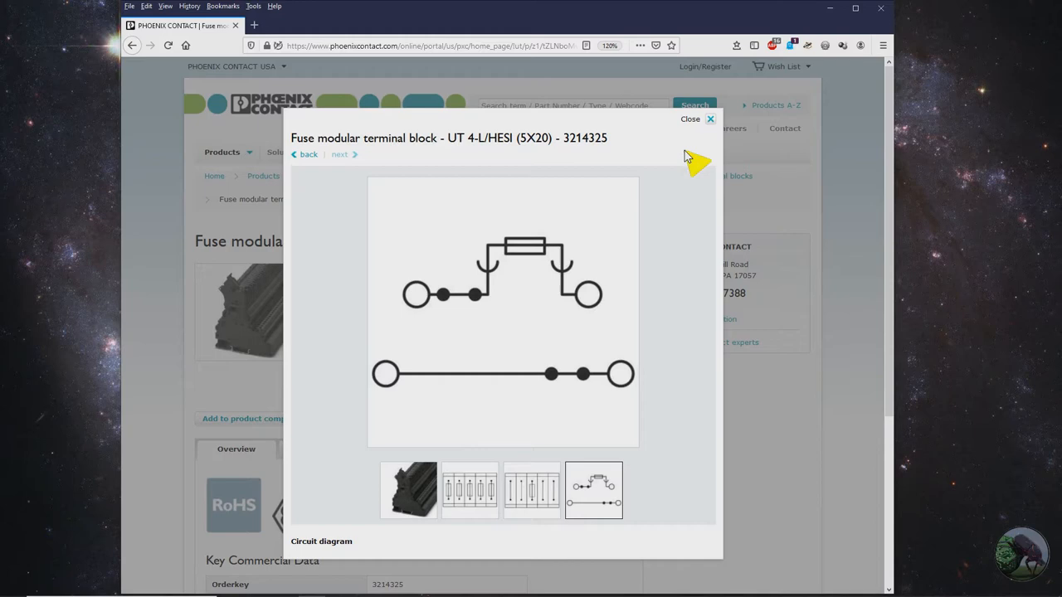
mouse_move(702, 133)
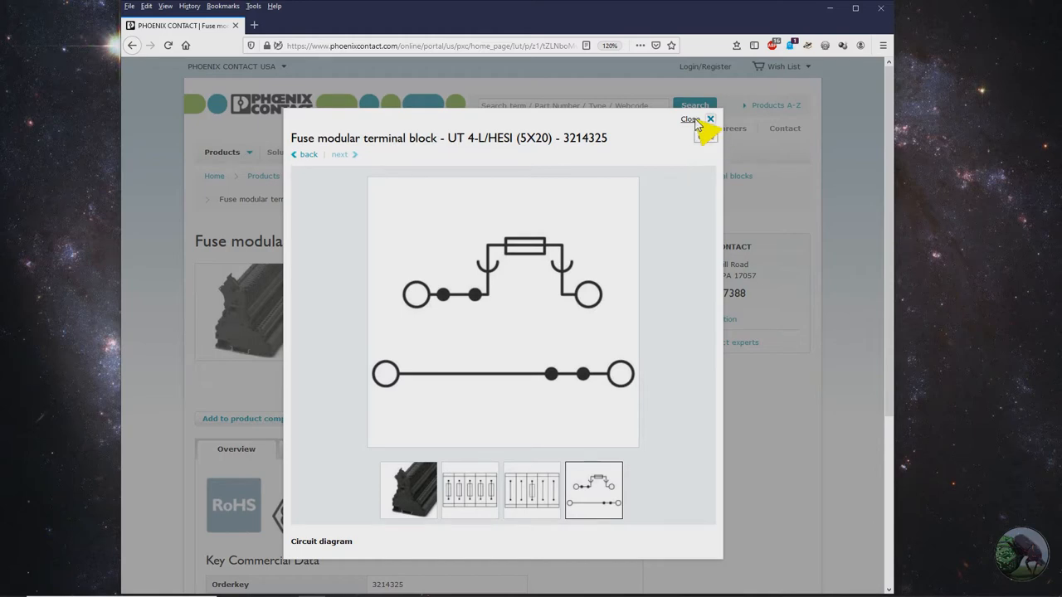